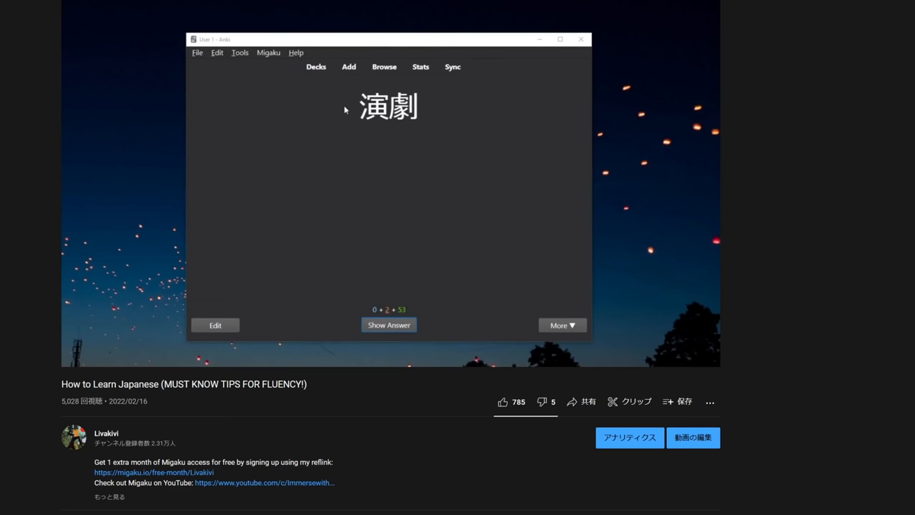
# Reveal the answer side of the 演劇 review card.
pyautogui.click(388, 325)
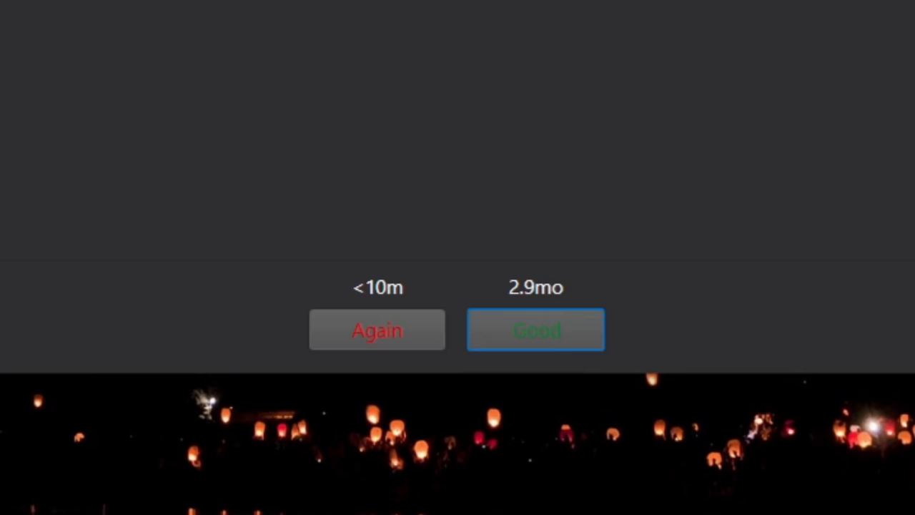
pyautogui.moveTo(529, 324)
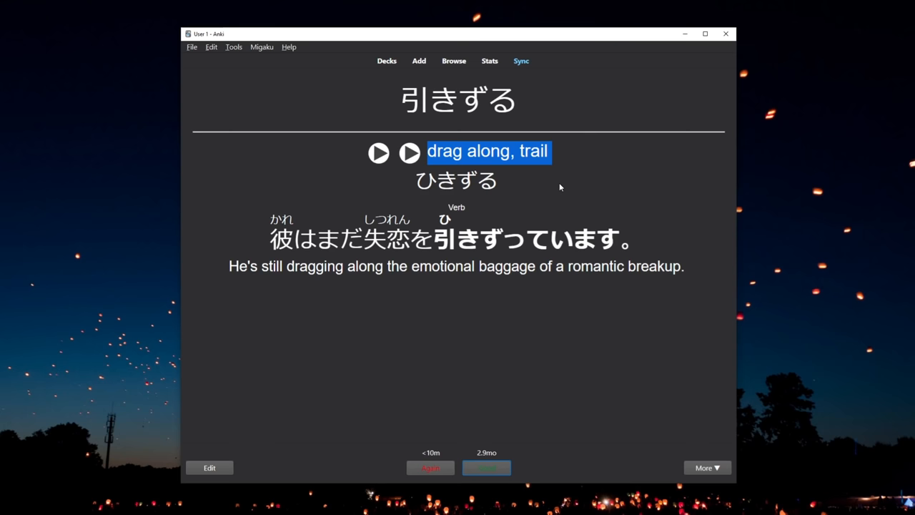
# Grade 引きずる as Good and reveal the following answers, including 湯気.
pyautogui.click(486, 467)
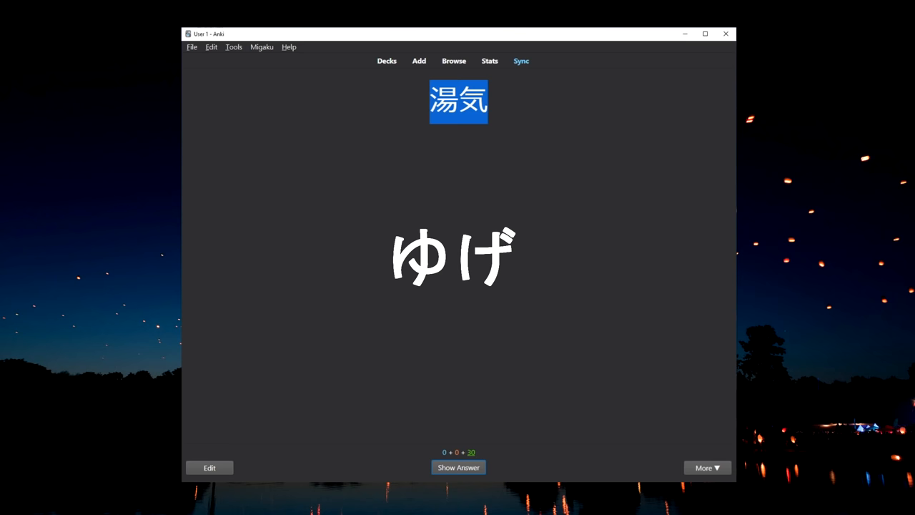
pyautogui.click(459, 467)
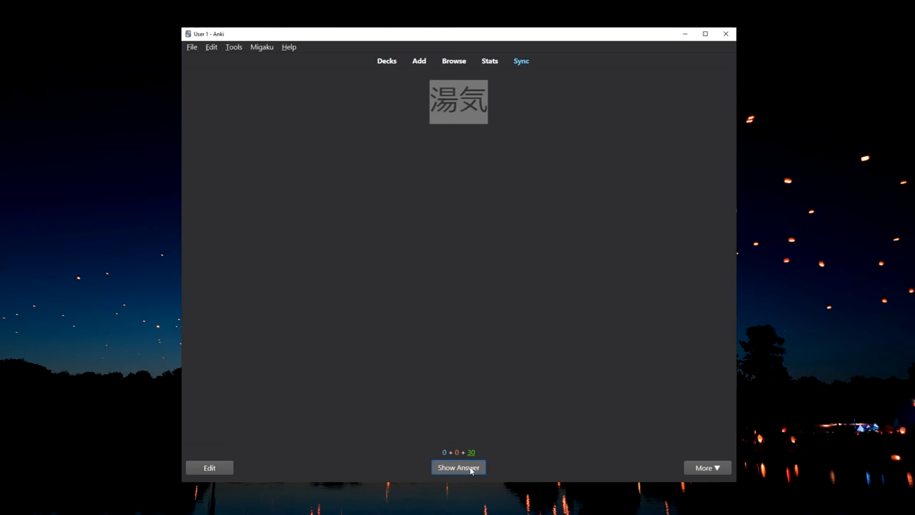
pyautogui.click(459, 467)
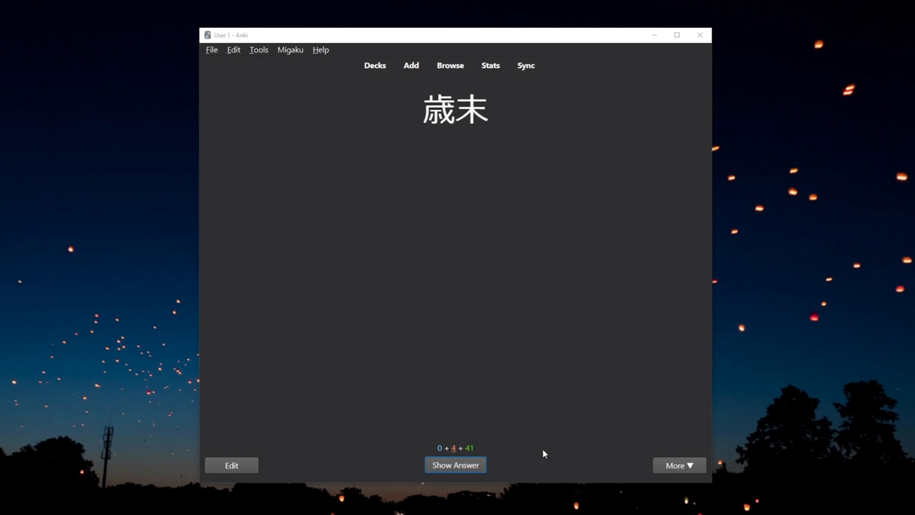
# Reveal the answer to the 歳末 card.
pyautogui.click(454, 465)
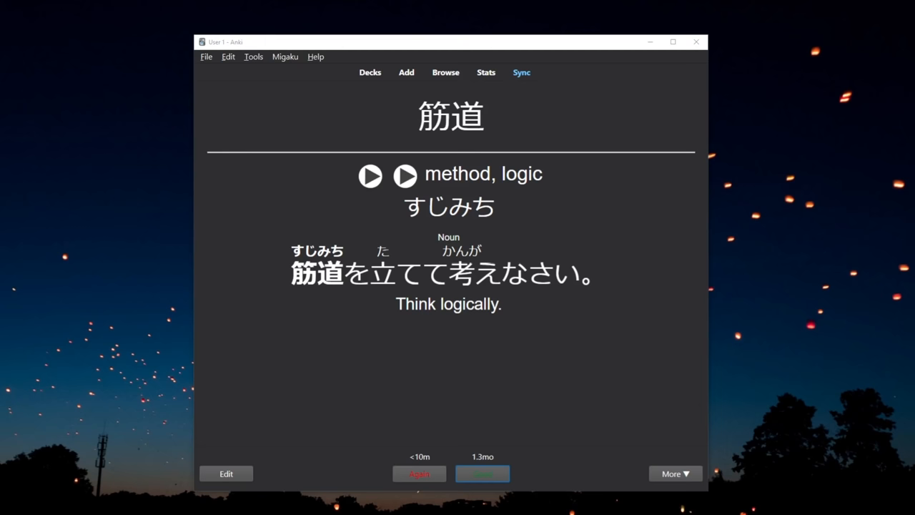
# Grade the 筋道 card as Good.
pyautogui.doubleClick(449, 206)
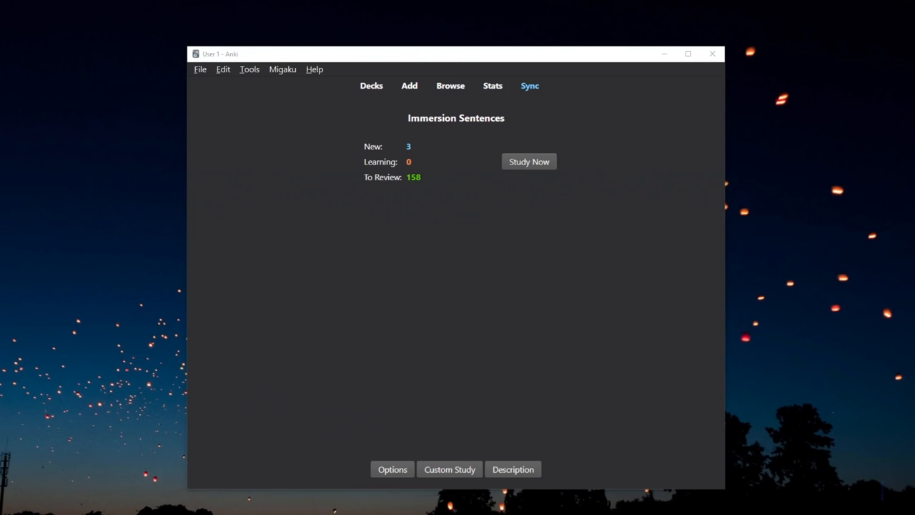
# Switch to the Discord channel listing October 2019 similar-kanji word pairs.
pyautogui.click(528, 161)
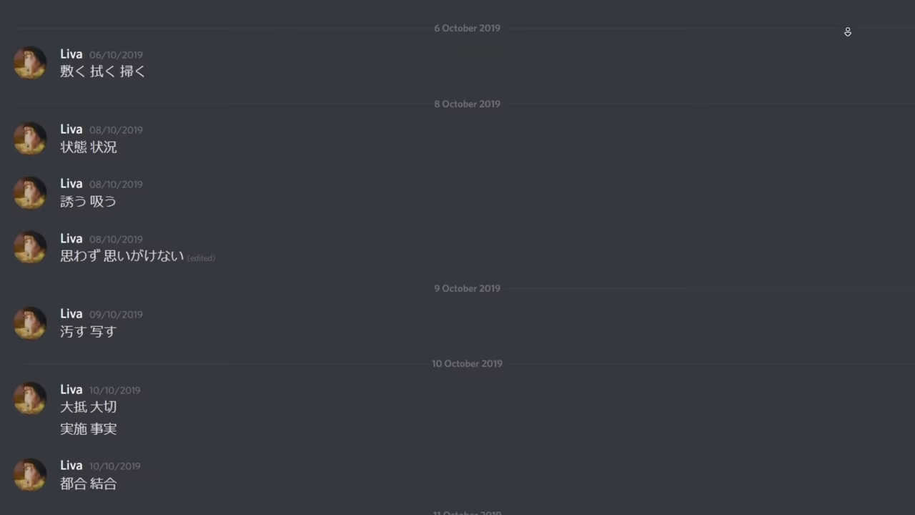
# Scroll back through months of posted kanji word-pair messages in Discord.
pyautogui.scroll(-3)
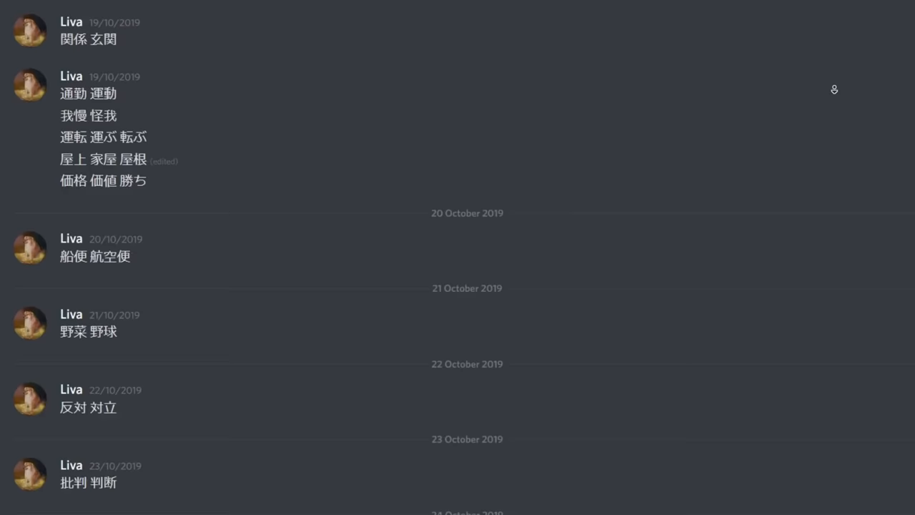
pyautogui.scroll(-3)
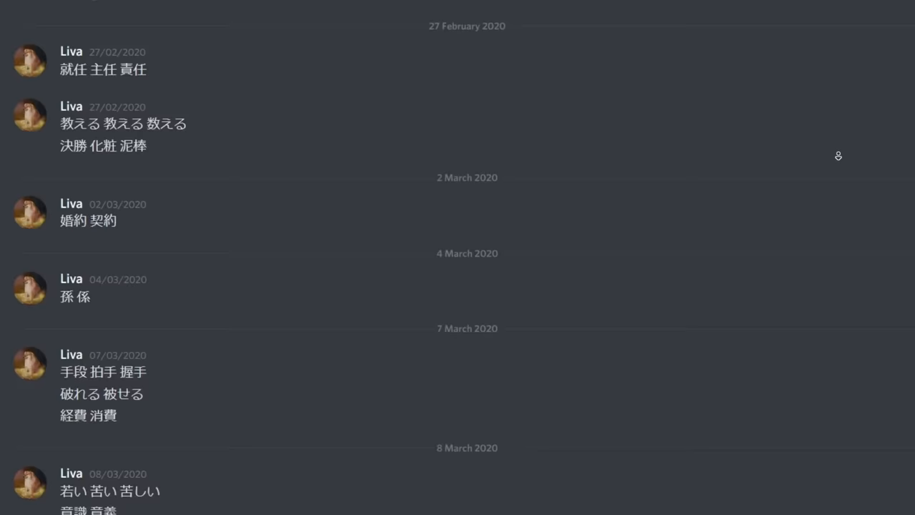
pyautogui.scroll(-3)
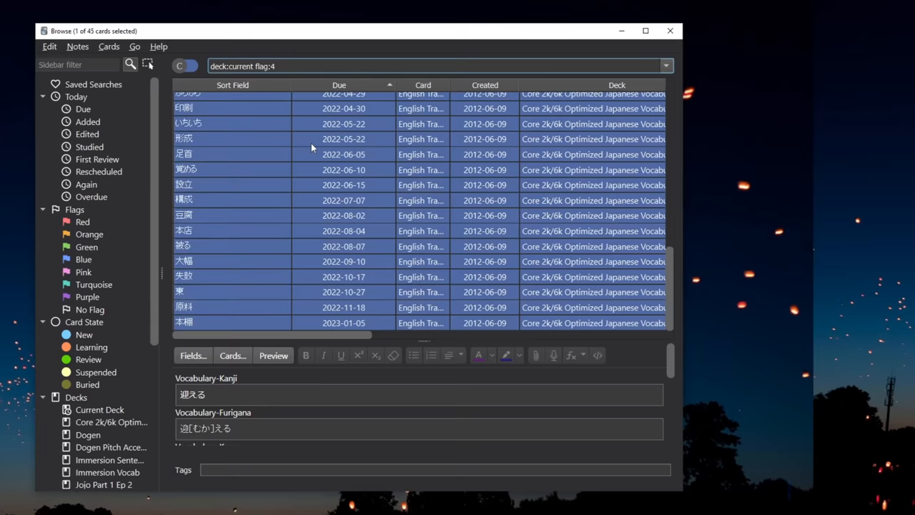
# Leave the flagged-card browser and resume the review session.
pyautogui.click(232, 355)
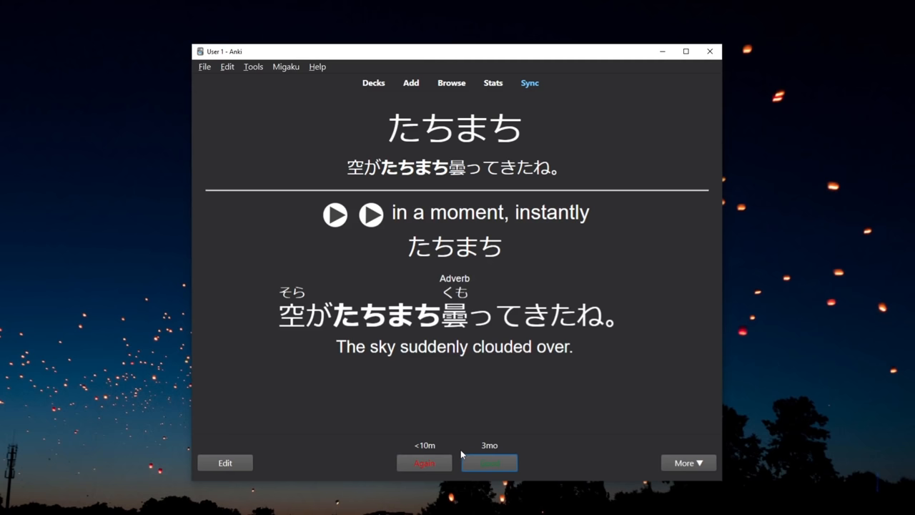
# Grade たちまち, 鉄 and the dance card おどり as Good.
pyautogui.click(490, 463)
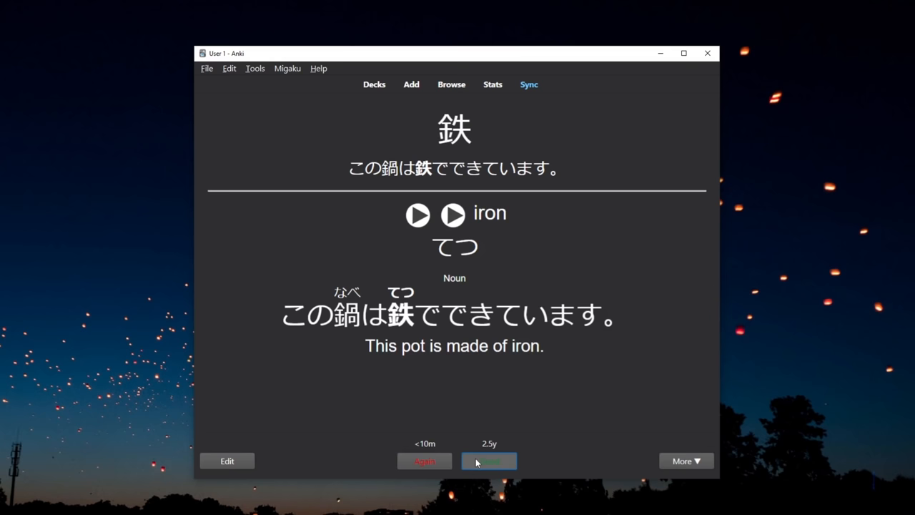
pyautogui.click(489, 461)
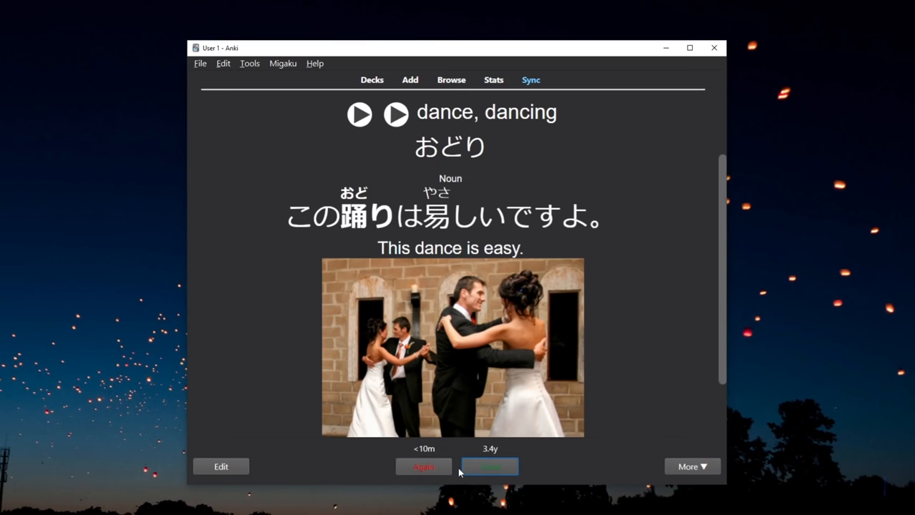
pyautogui.click(489, 466)
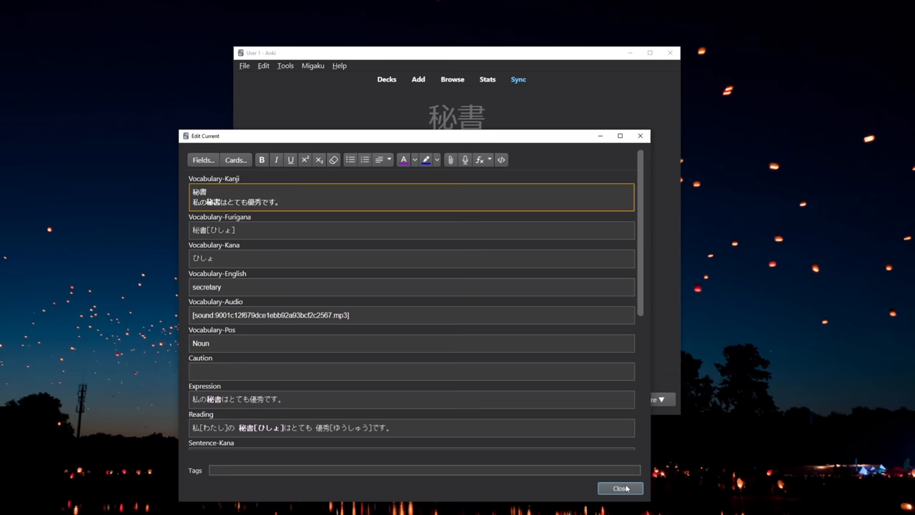
pyautogui.click(619, 488)
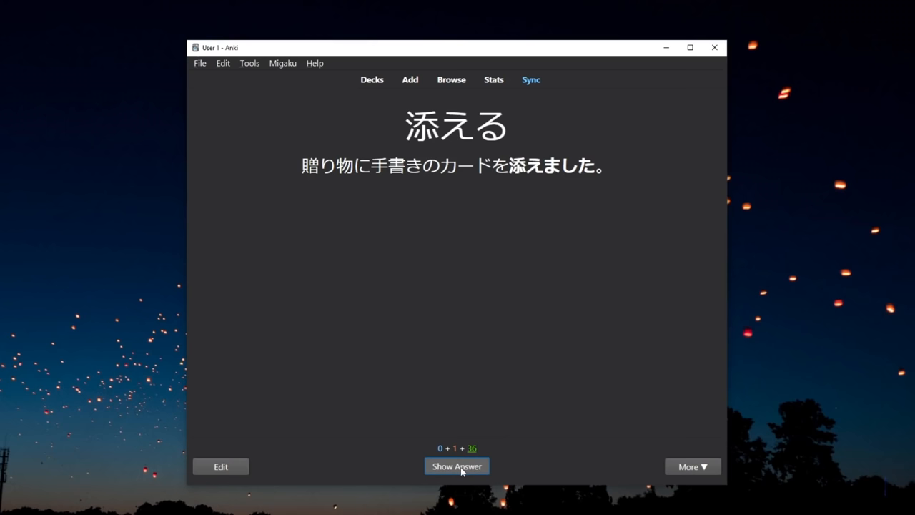
# Reveal the answer to the 添える card.
pyautogui.click(196, 114)
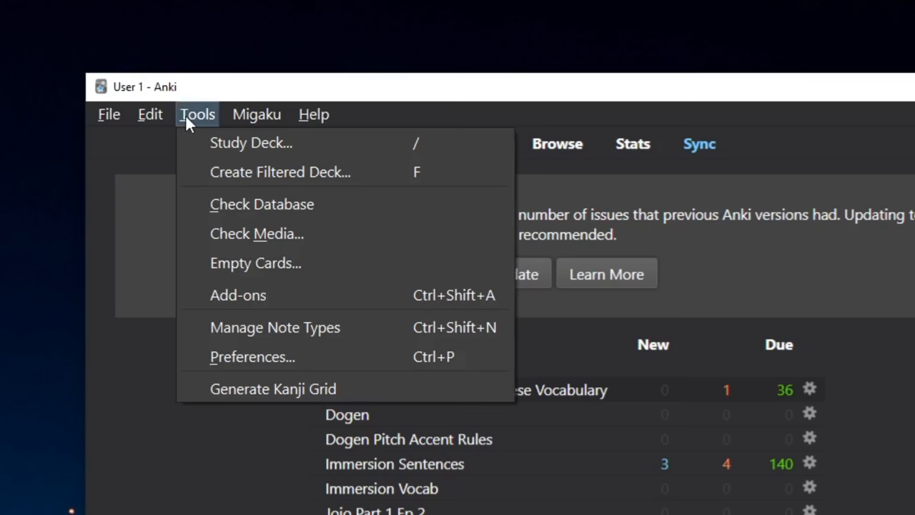
# Open Preferences to view the Basic options, then close the window.
pyautogui.click(257, 233)
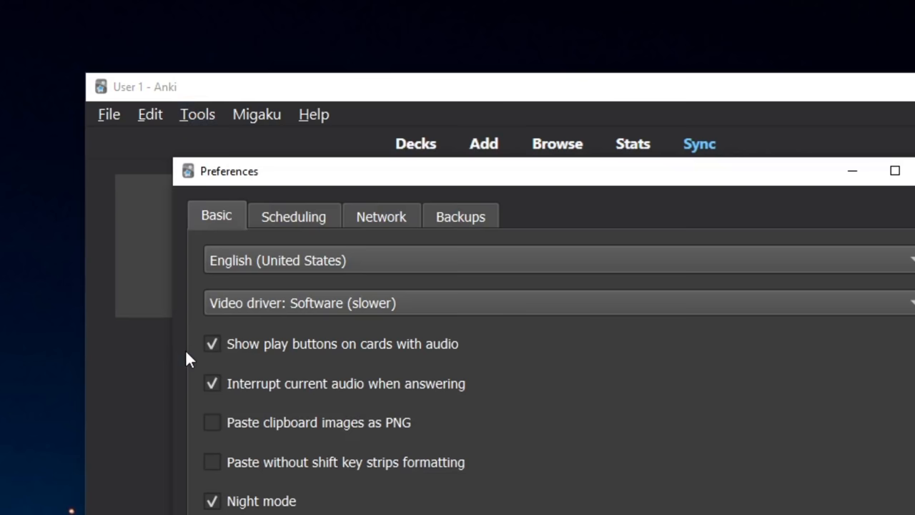
pyautogui.click(380, 216)
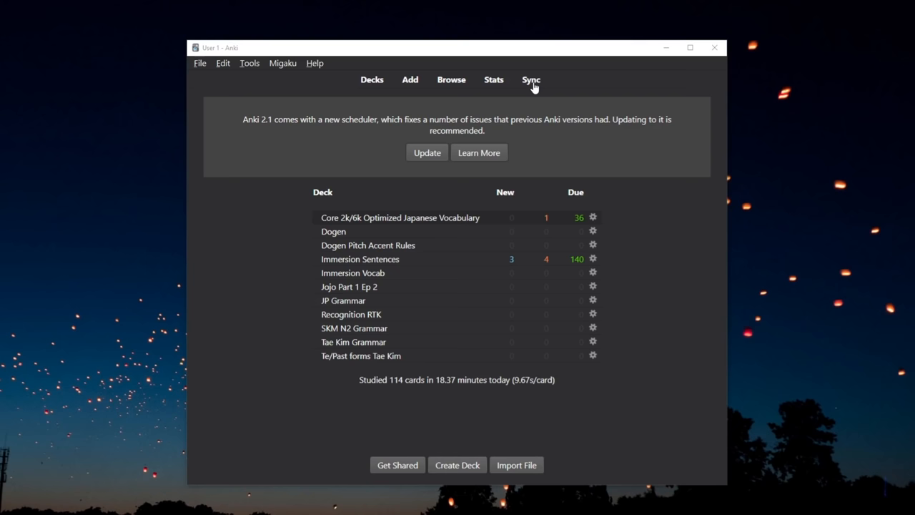
# Sync and resolve the conflict by uploading this device's collection to AnkiWeb.
pyautogui.click(531, 80)
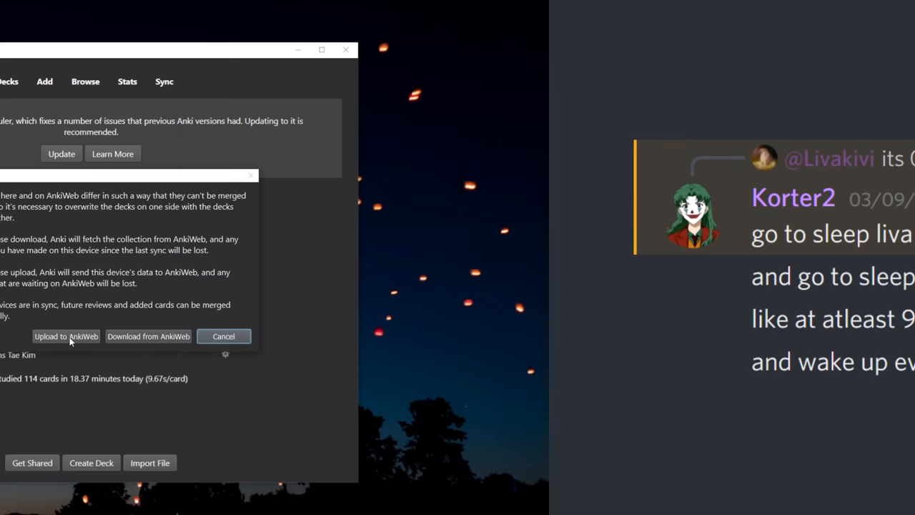
pyautogui.click(223, 336)
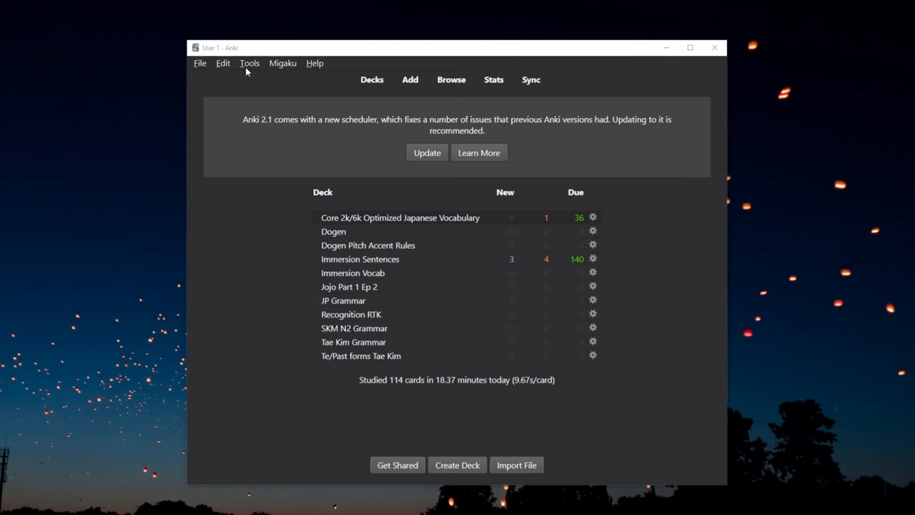
pyautogui.click(249, 63)
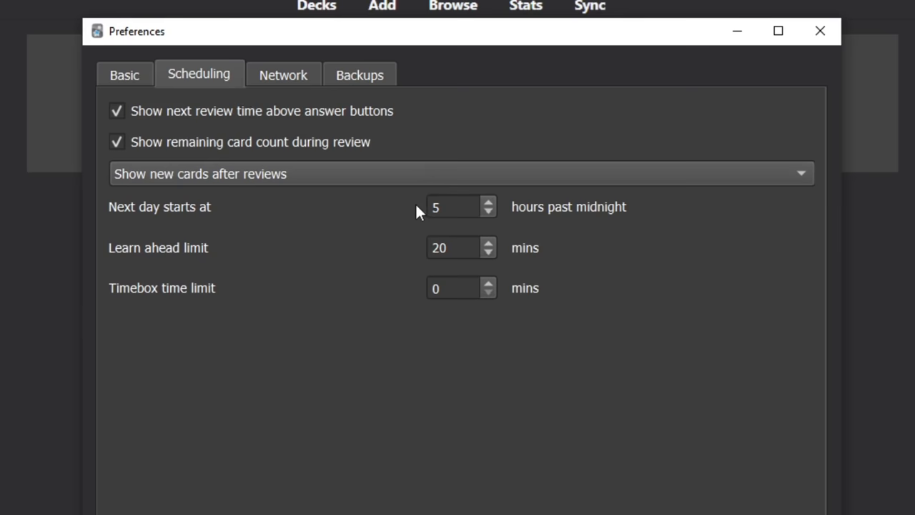
# Close Preferences and grade the 秘書 and 図 vocabulary cards as Good.
pyautogui.click(820, 30)
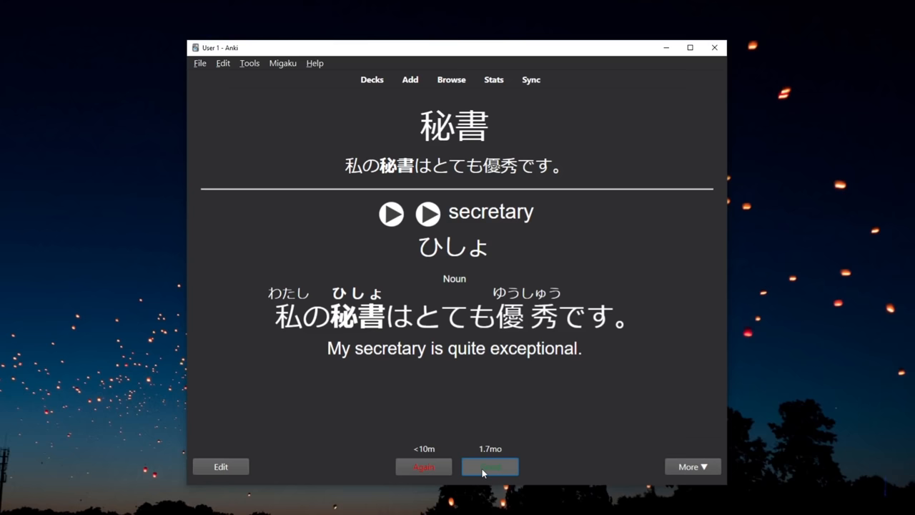
pyautogui.click(489, 466)
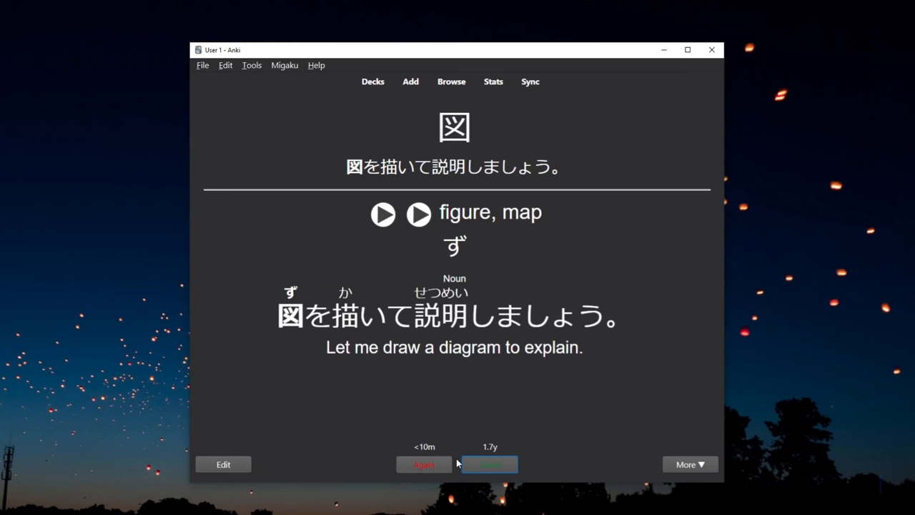
pyautogui.click(493, 82)
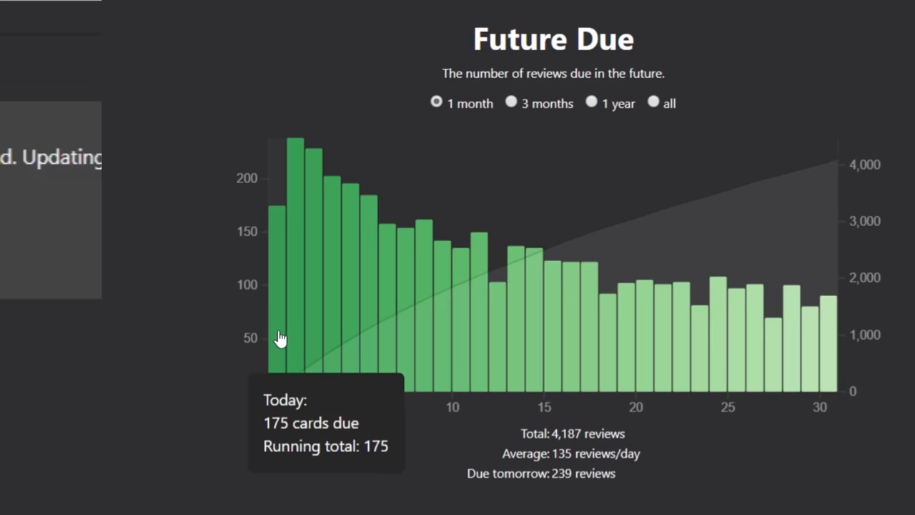
# Scroll down to the Future Due forecast showing 175 reviews today and 239 tomorrow.
pyautogui.scroll(-3)
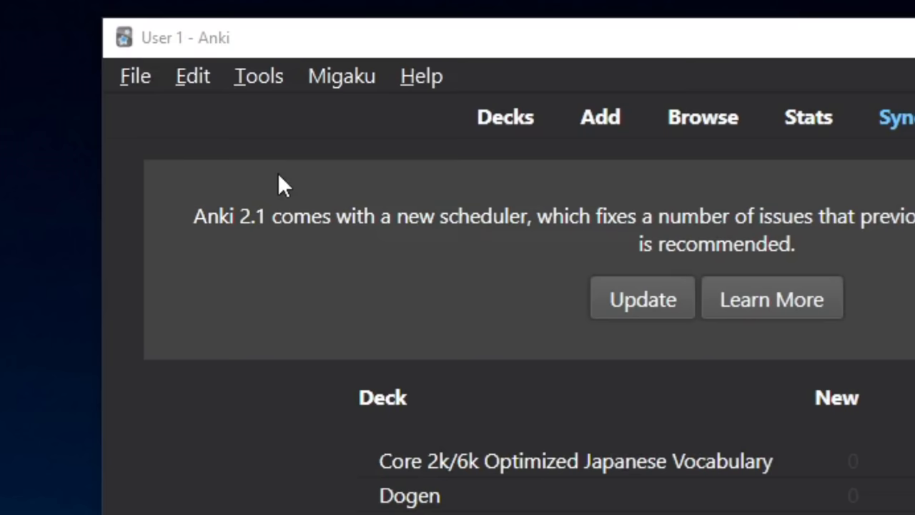
# View Migaku's Review Settings, with pass/fail grading and fixed ease enabled.
pyautogui.click(258, 76)
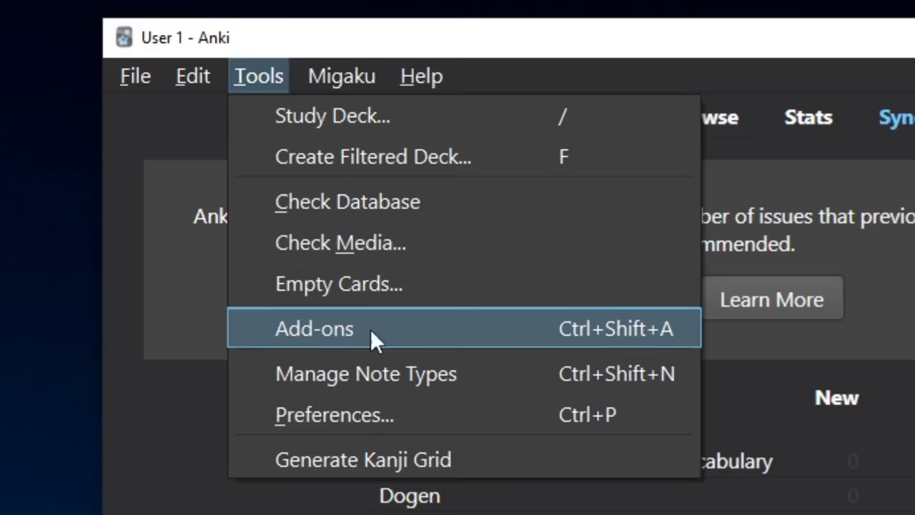
pyautogui.click(341, 76)
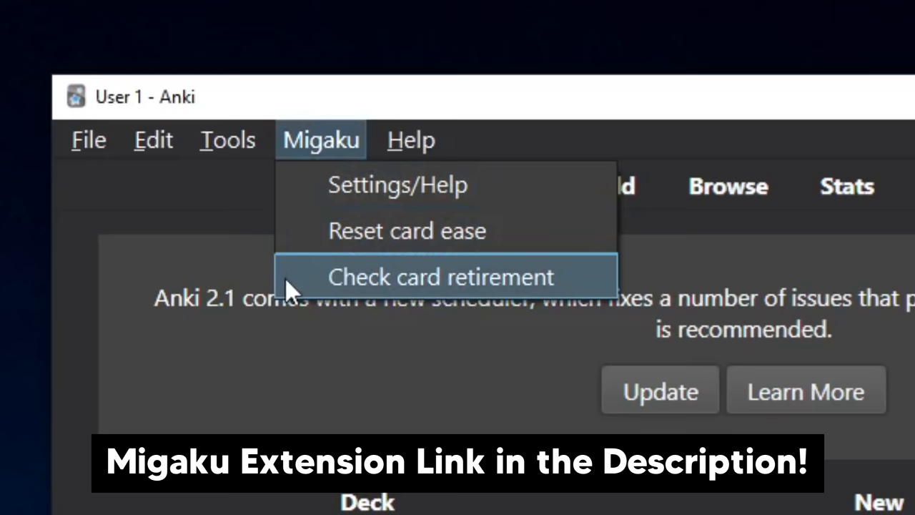
pyautogui.click(397, 184)
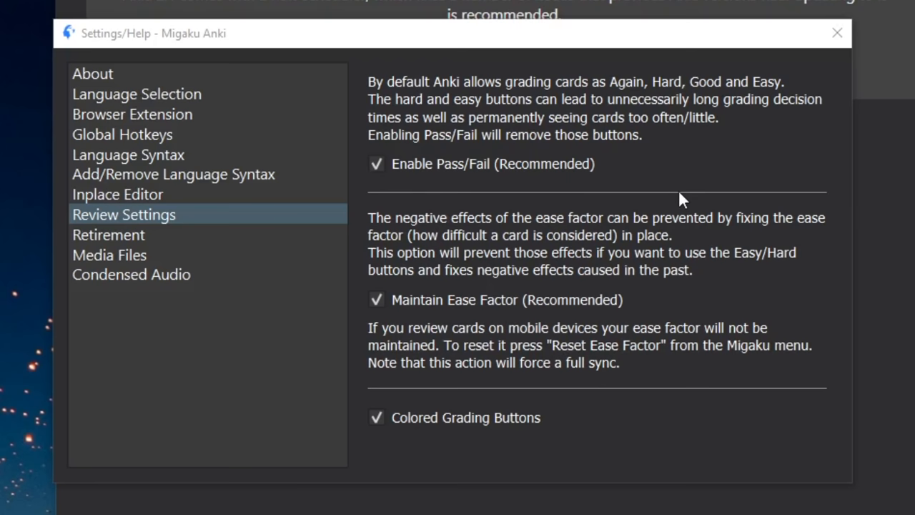
pyautogui.click(837, 33)
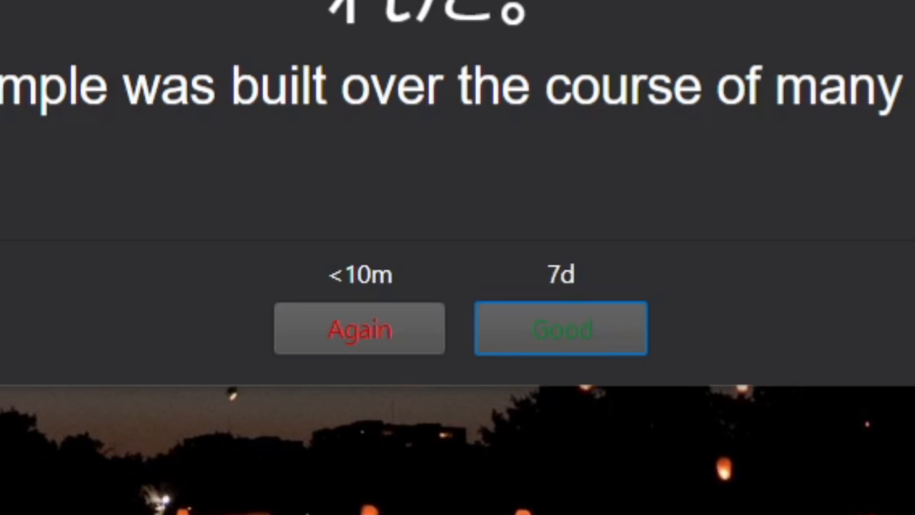
# Grade the current vocabulary card as Good.
pyautogui.click(561, 329)
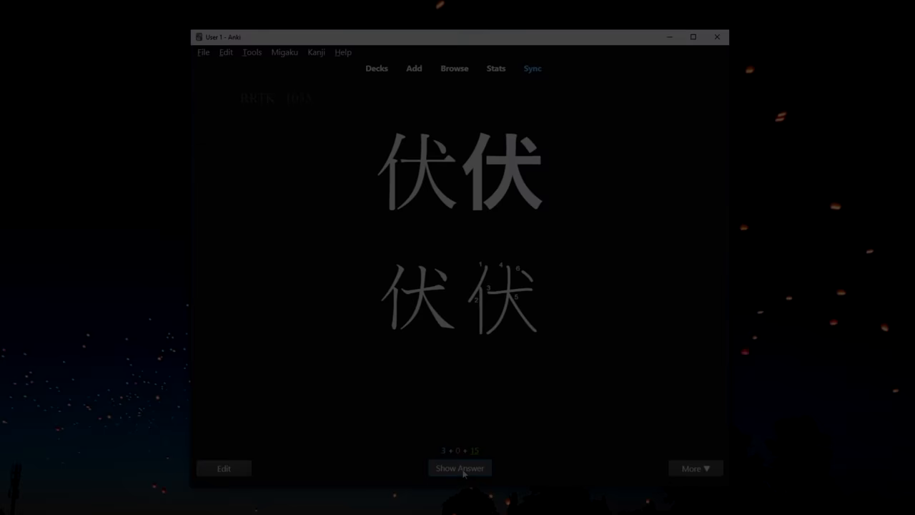
# Pass the 伏, 催 and 筆 kanji cards, then reveal the next card's answer.
pyautogui.click(459, 468)
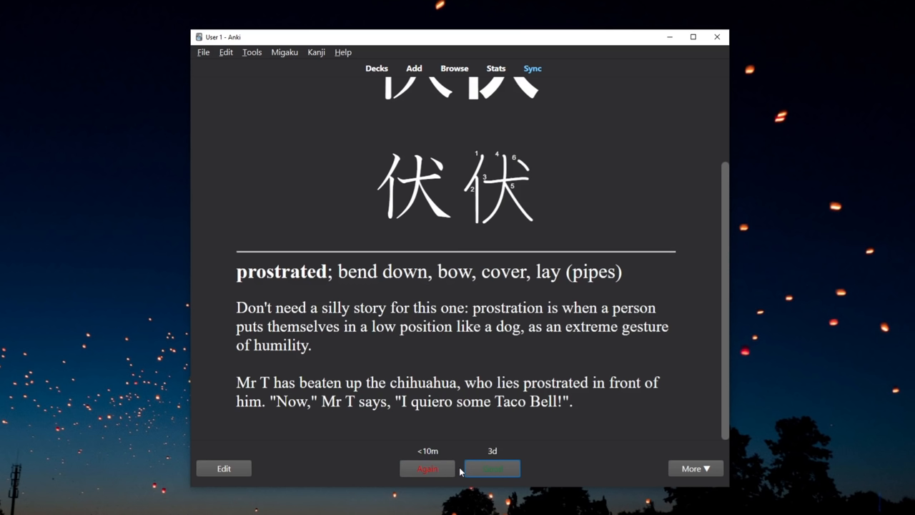
pyautogui.click(492, 468)
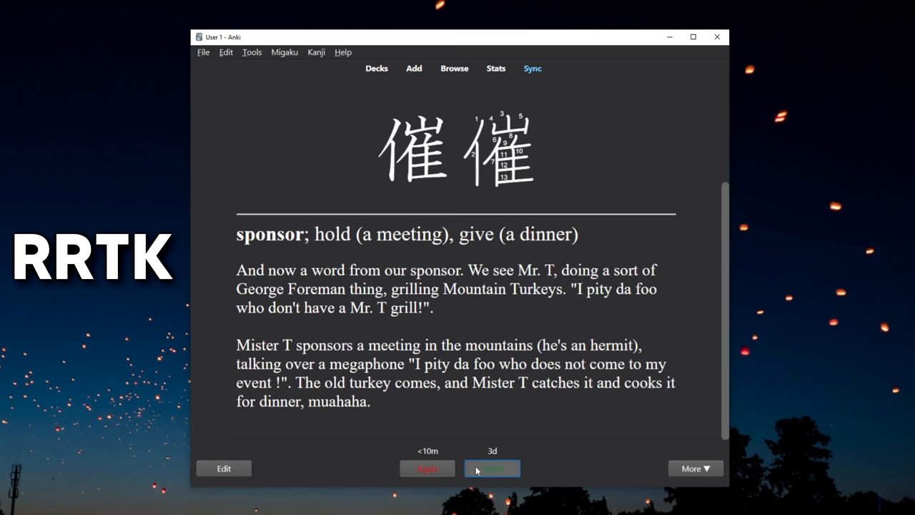
pyautogui.click(492, 468)
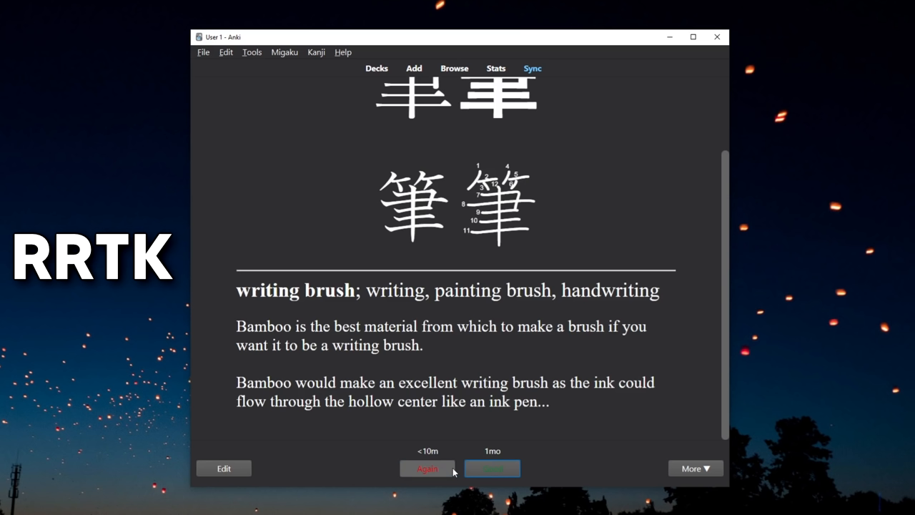
pyautogui.click(492, 468)
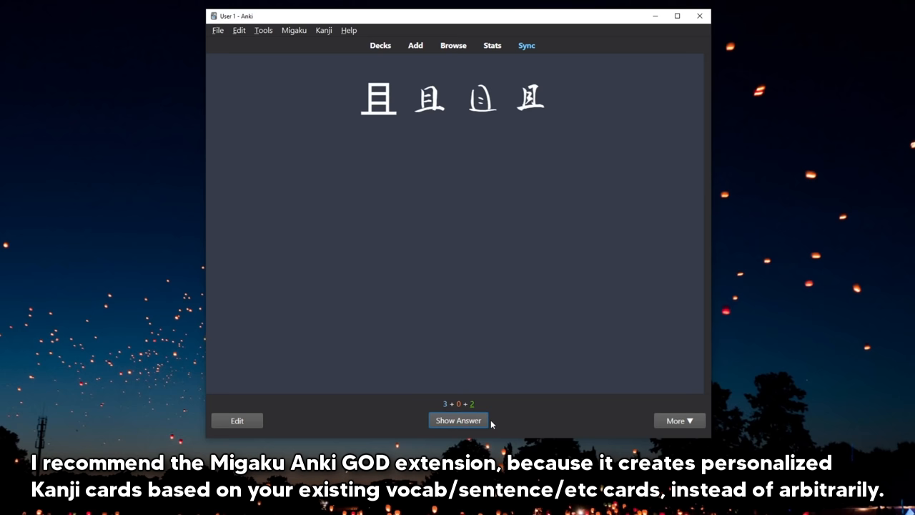
pyautogui.click(458, 419)
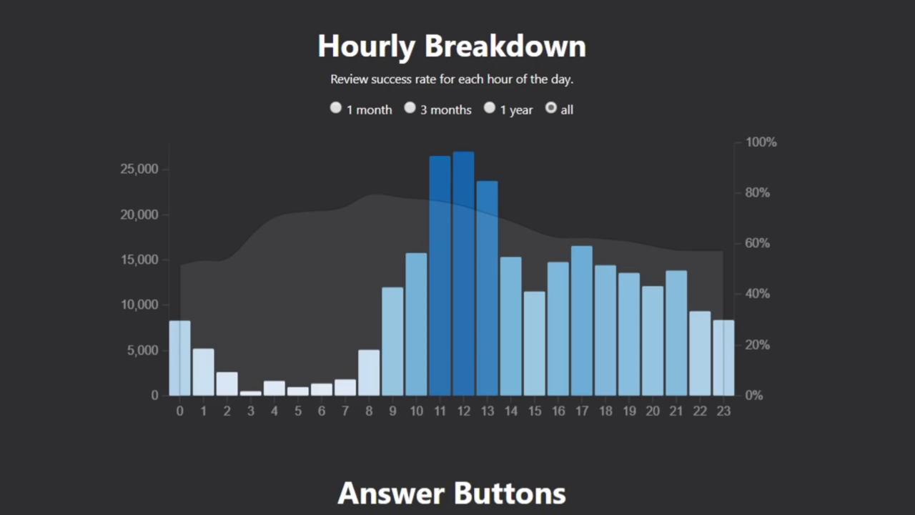
pyautogui.moveTo(441, 334)
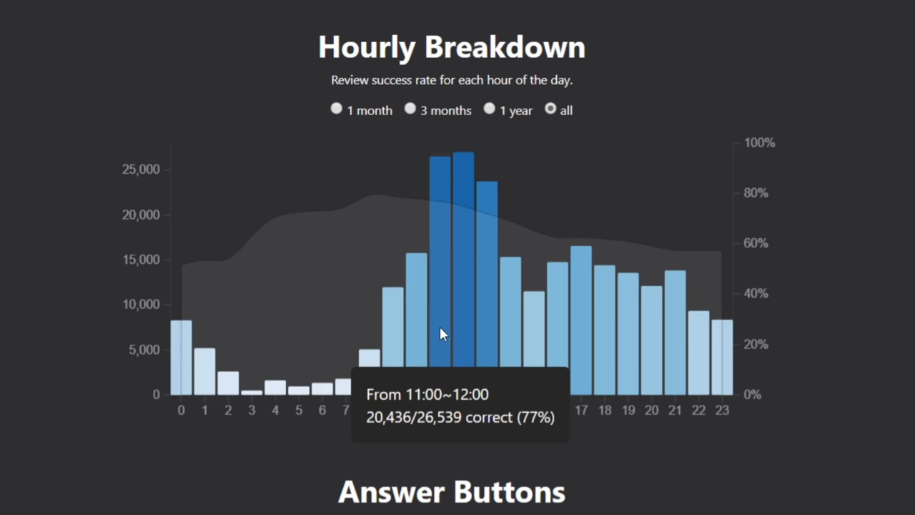
pyautogui.moveTo(511, 362)
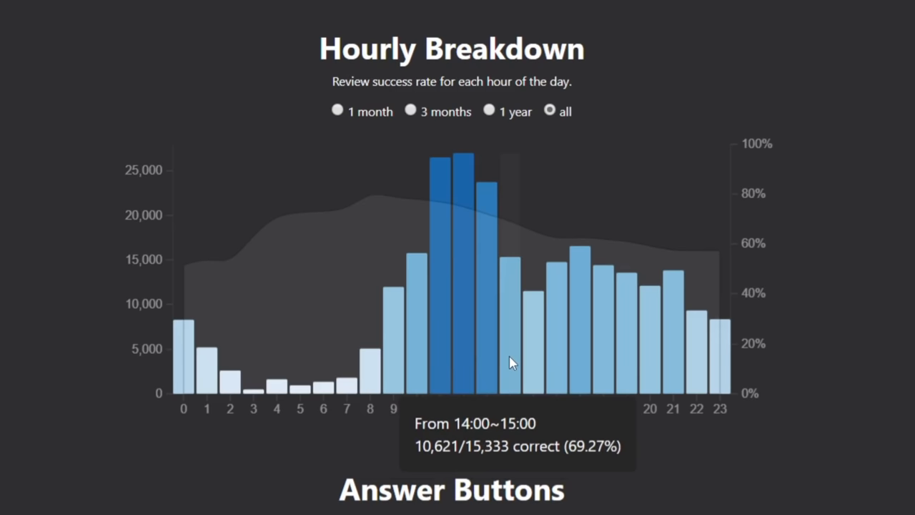
pyautogui.moveTo(209, 371)
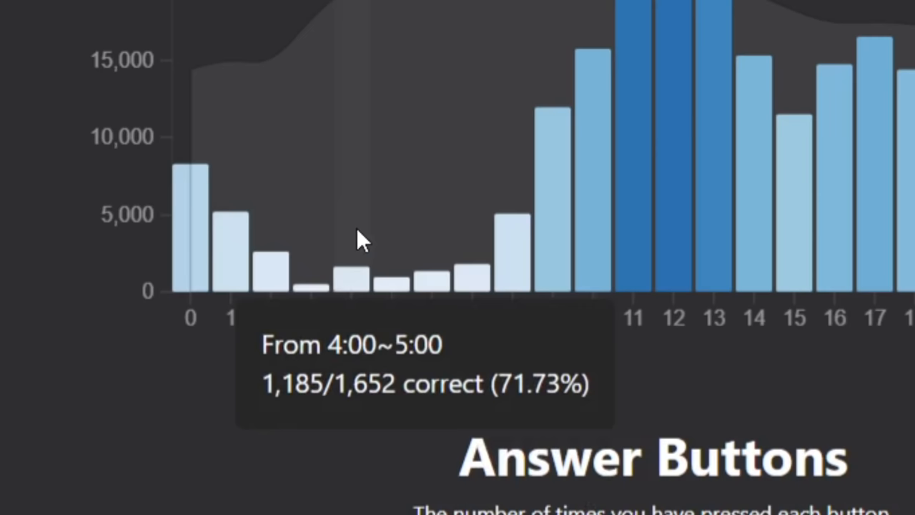
pyautogui.moveTo(461, 258)
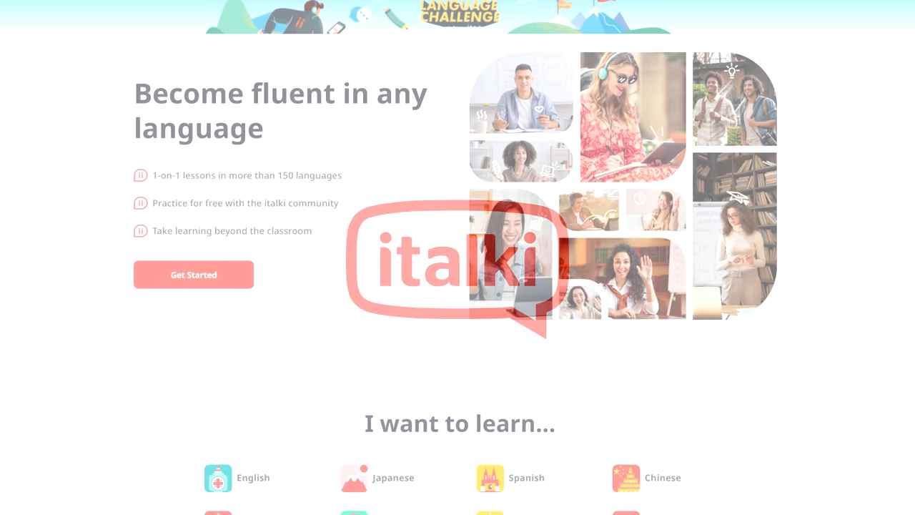
# Go from the italki homepage to the English teacher list with 7,495 teachers.
pyautogui.click(393, 478)
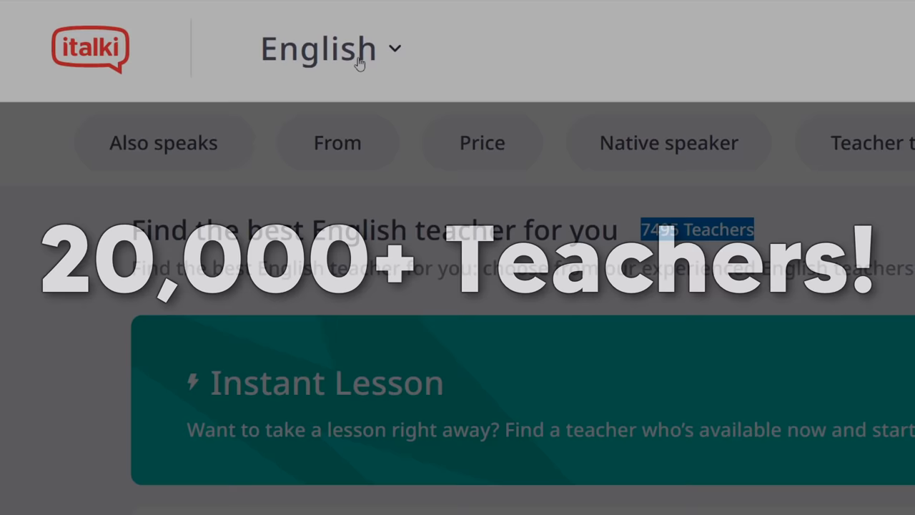
pyautogui.click(320, 49)
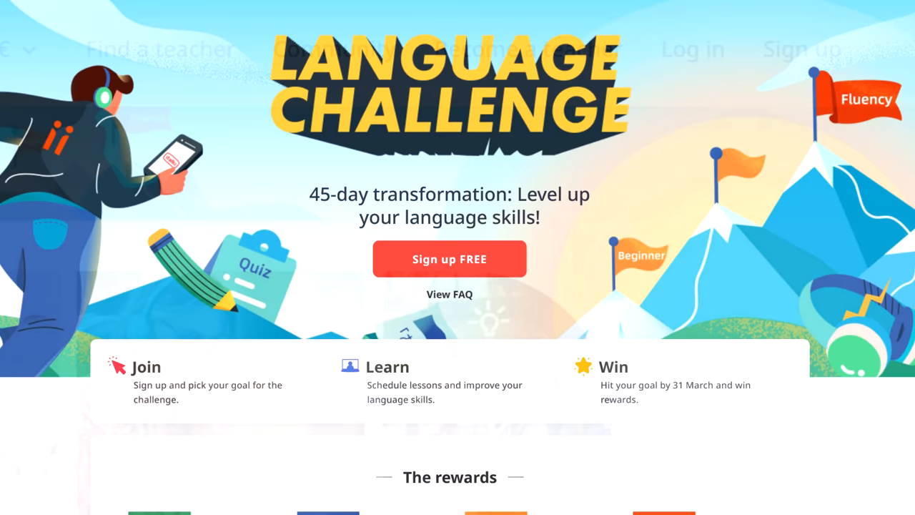
# Scroll to the Language Challenge's top-3, top-10 and top-50 extra rewards.
pyautogui.scroll(-3)
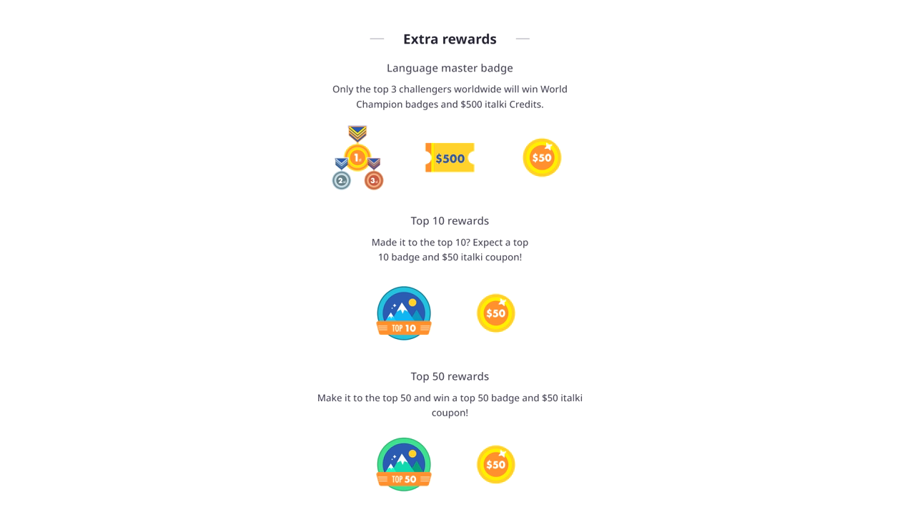